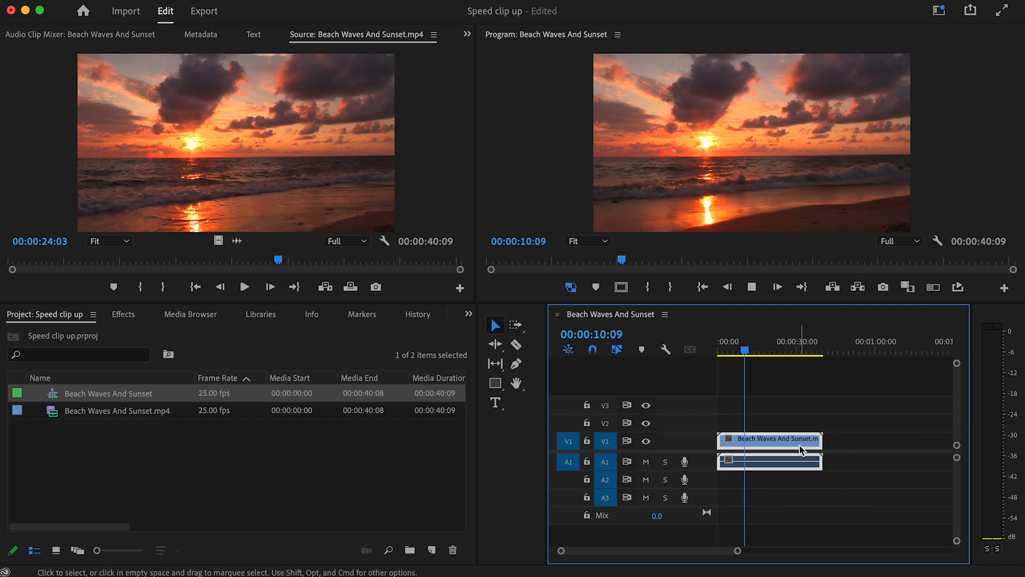
Open the context menu of the Beach Waves And Sunset clip on track V1
right_click(770, 440)
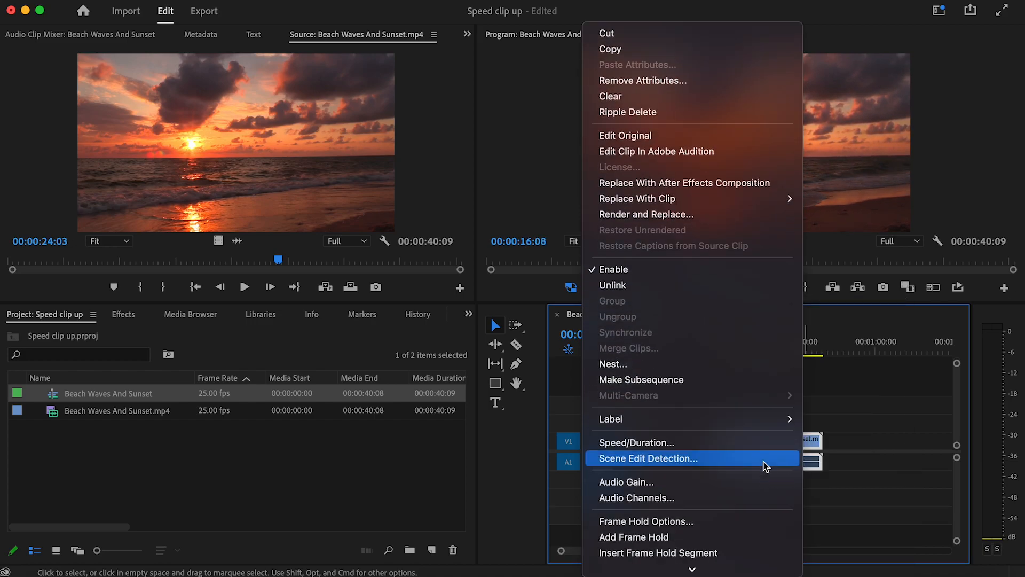
In Speed/Duration, enter a speed of 130%, giving a 00:00:31:01 duration
click(636, 442)
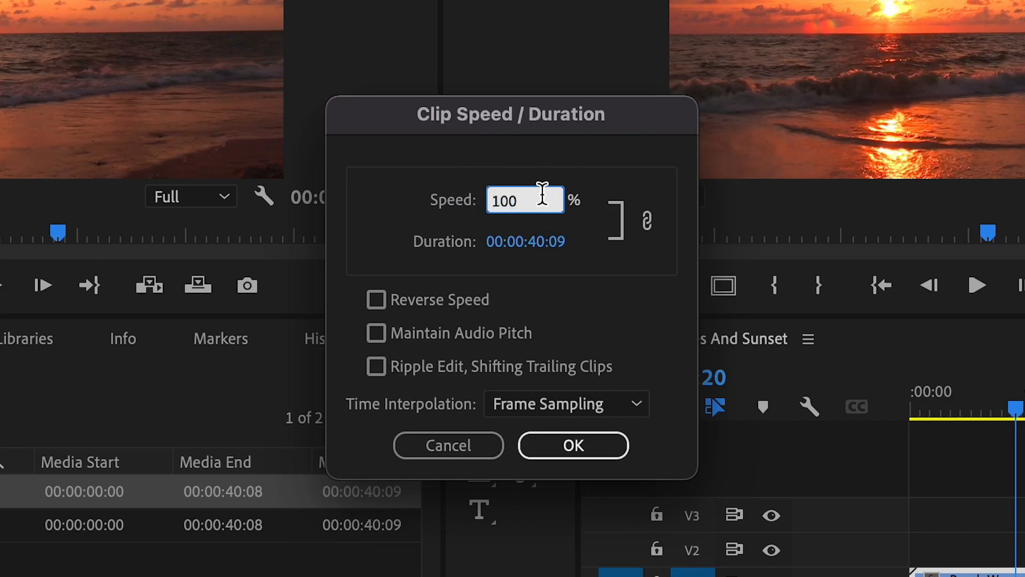
text(13)
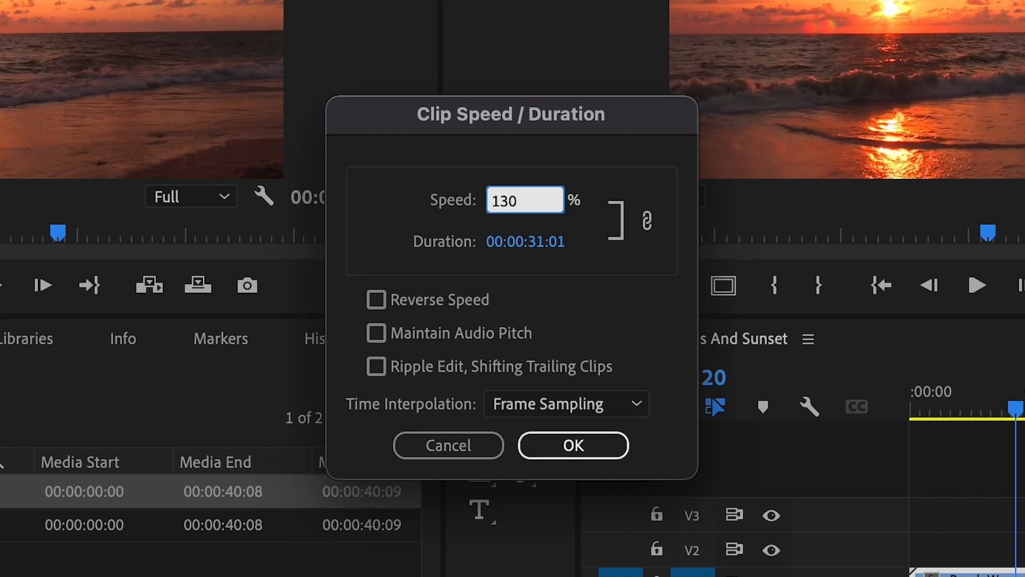
mouse_move(573, 242)
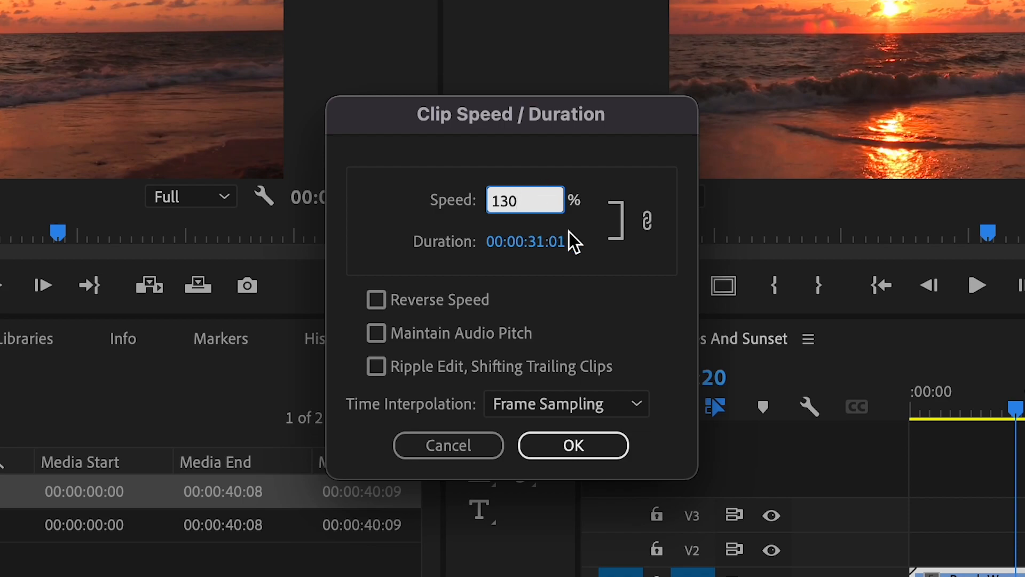
Change the duration to 00:00:10:01 (speed 401.99%), toggling Reverse Speed on and back off
click(525, 241)
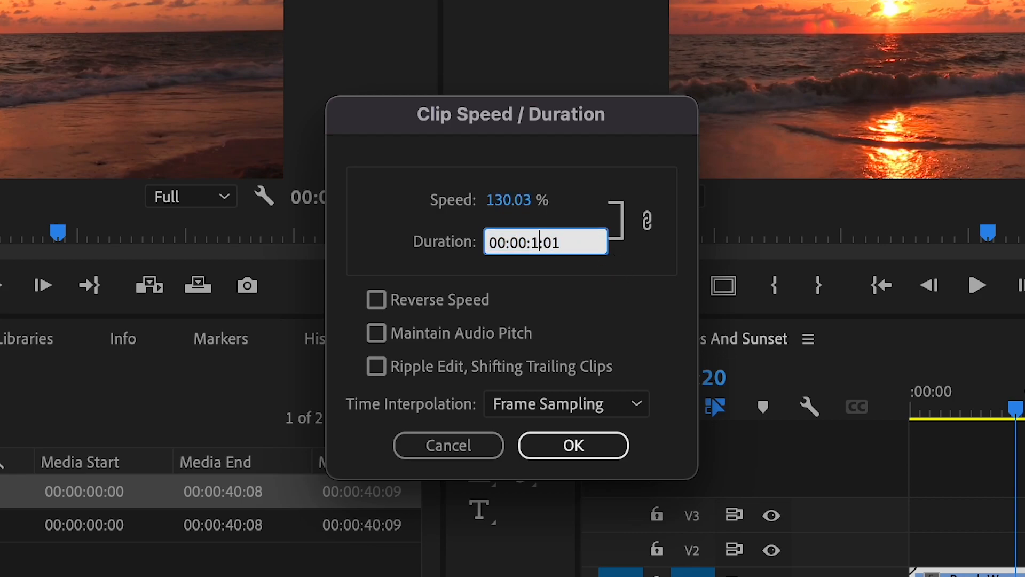
text(0)
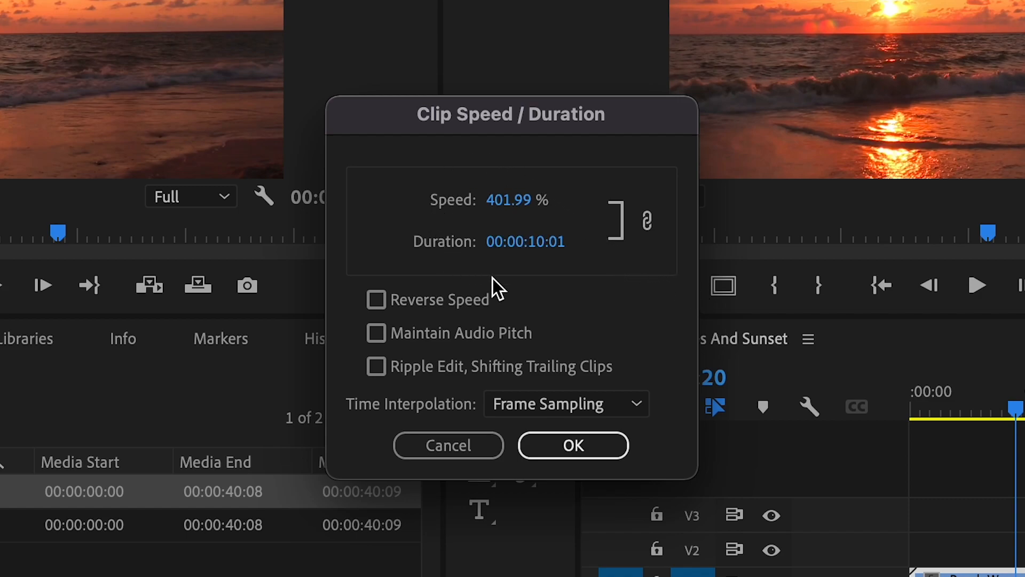
mouse_move(509, 199)
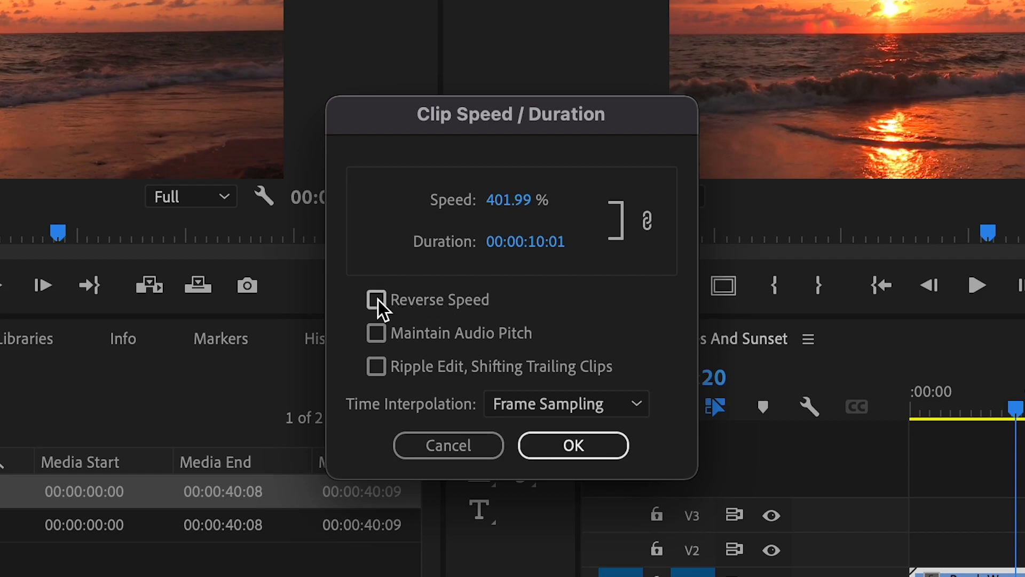
click(376, 300)
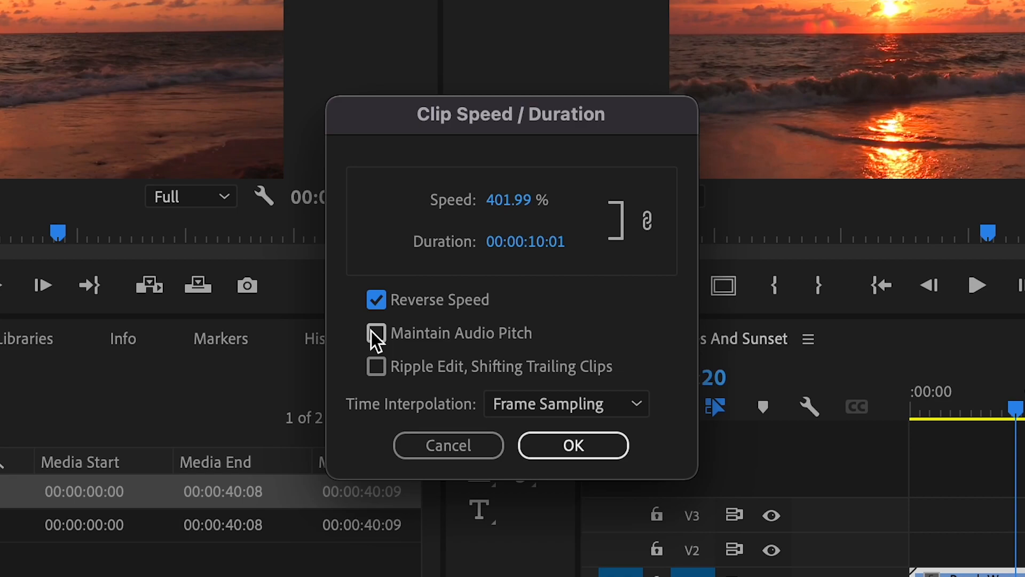
click(376, 299)
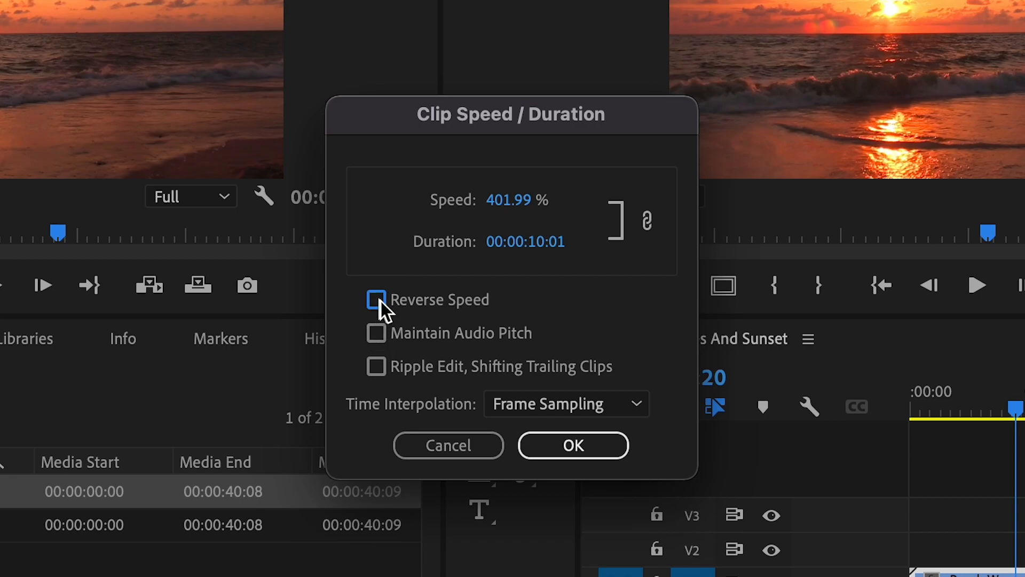